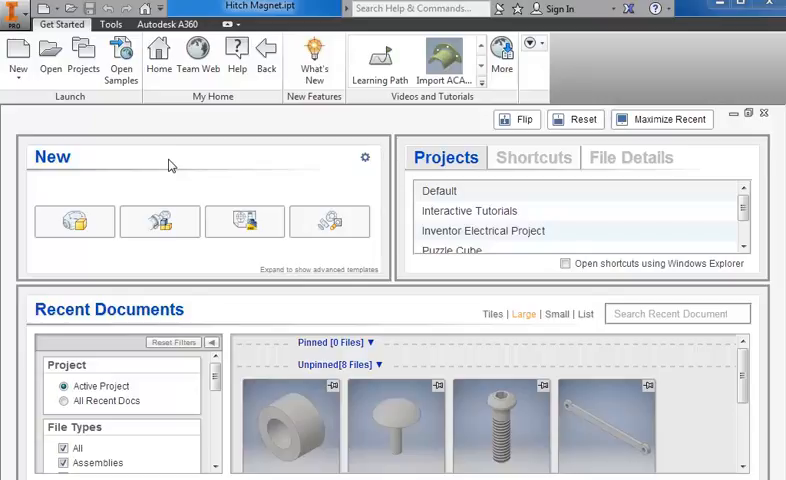
mouse_move(17, 58)
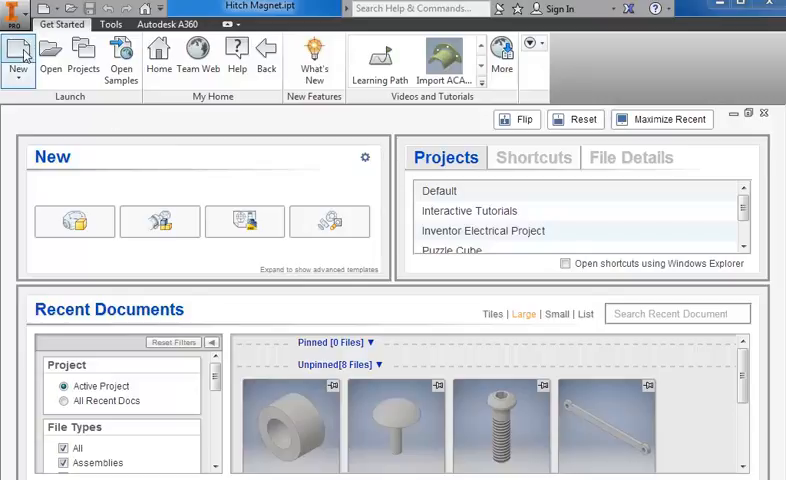
Create a new part file from the standard part template
left_click(18, 55)
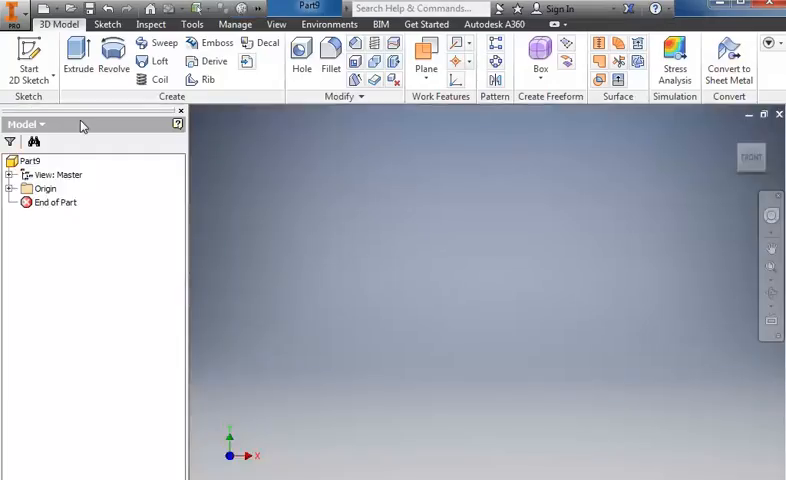
Draw the stepped outline in a new 2D sketch with .650, .125 and .500 line lengths
left_click(30, 55)
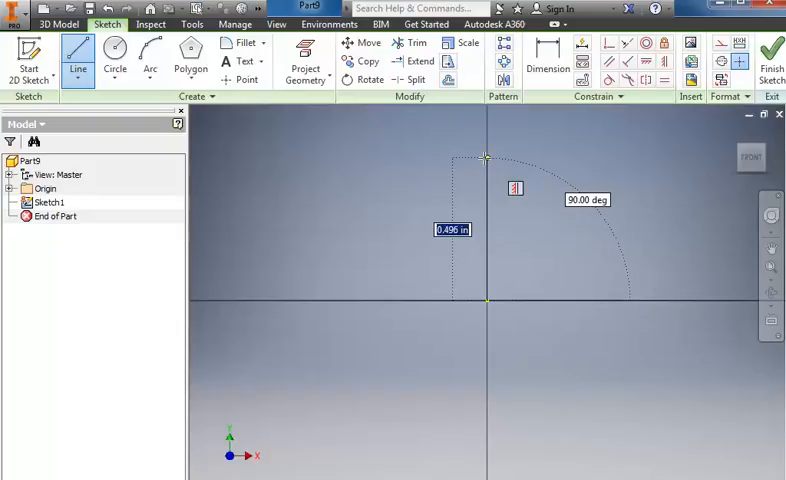
type(".62")
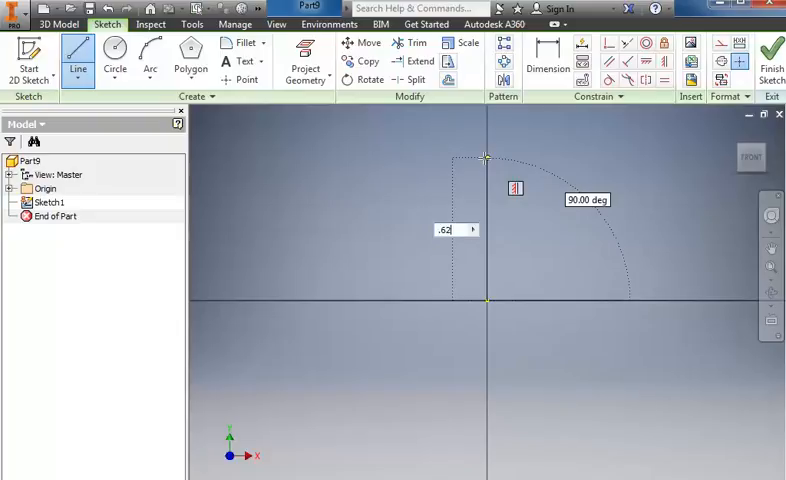
type(".65")
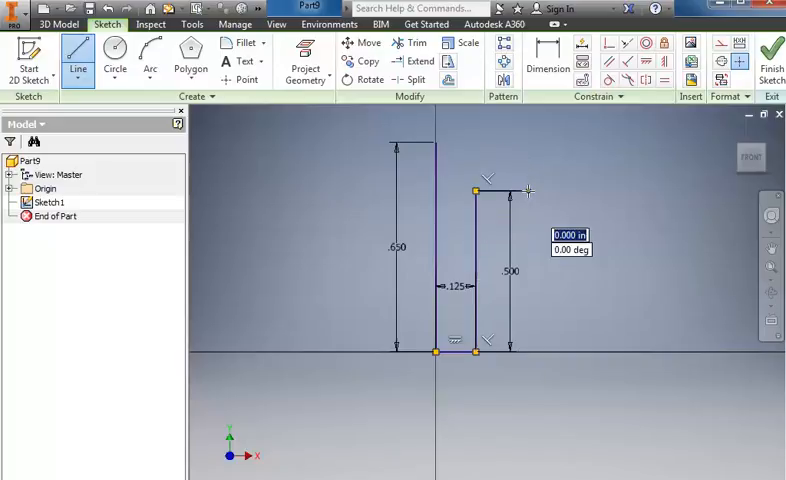
left_click(547, 60)
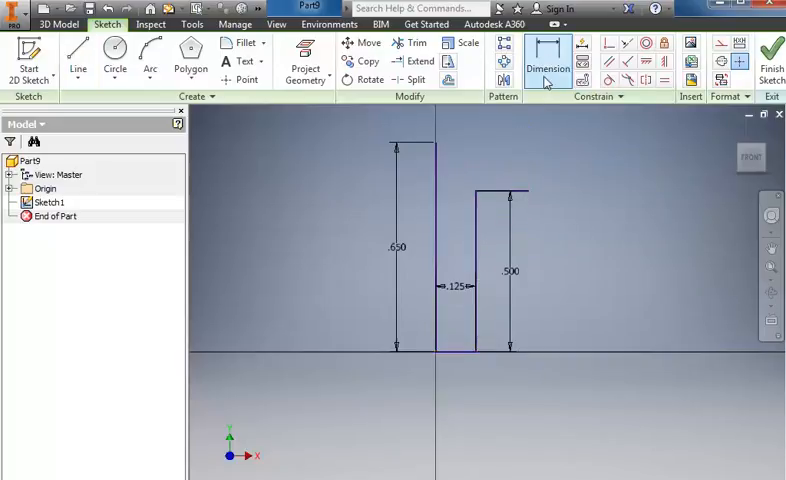
mouse_move(449, 187)
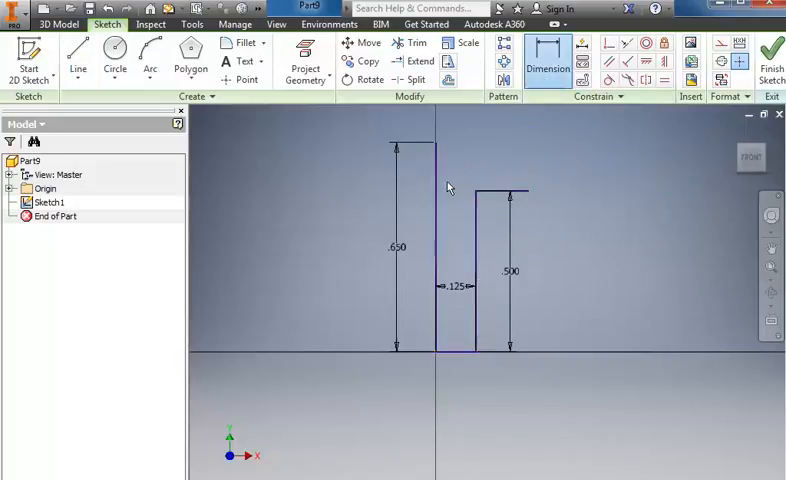
mouse_move(535, 198)
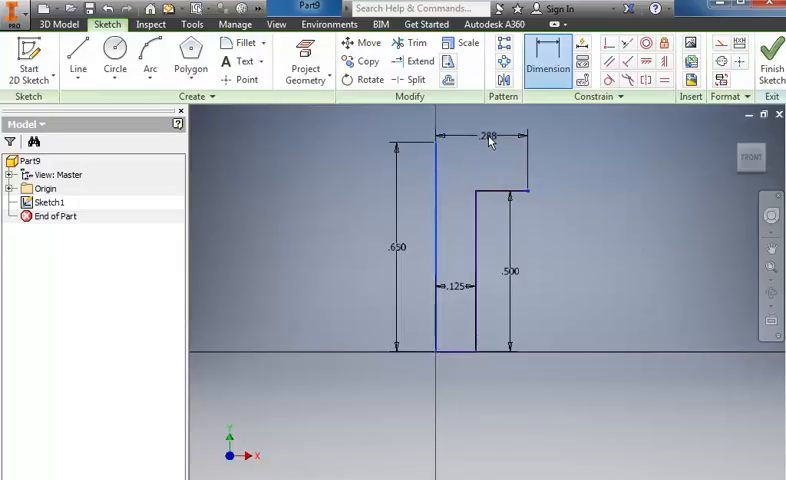
Change the .288 top-width dimension to a new value
double_click(488, 135)
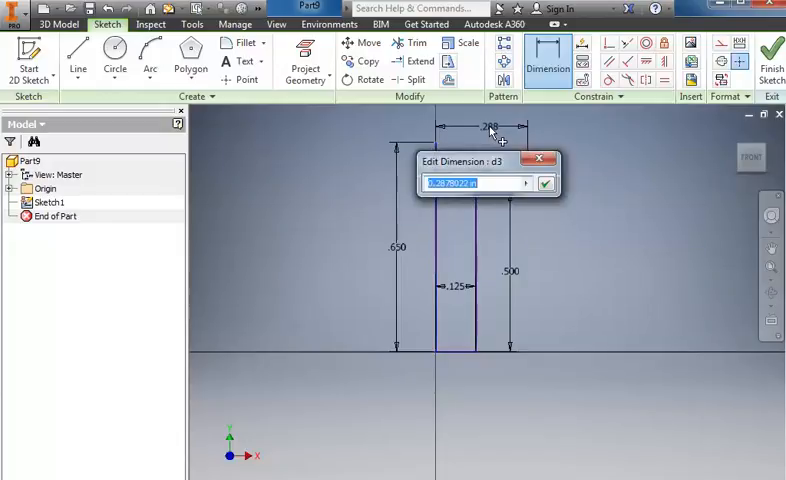
type(".4")
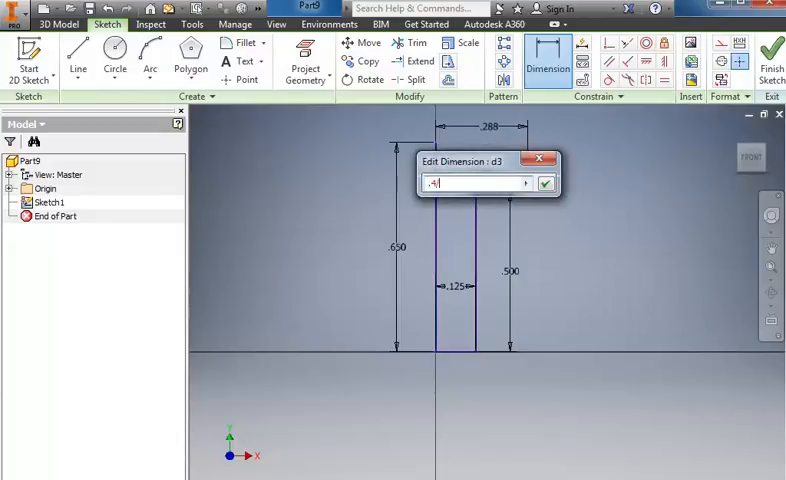
left_click(545, 183)
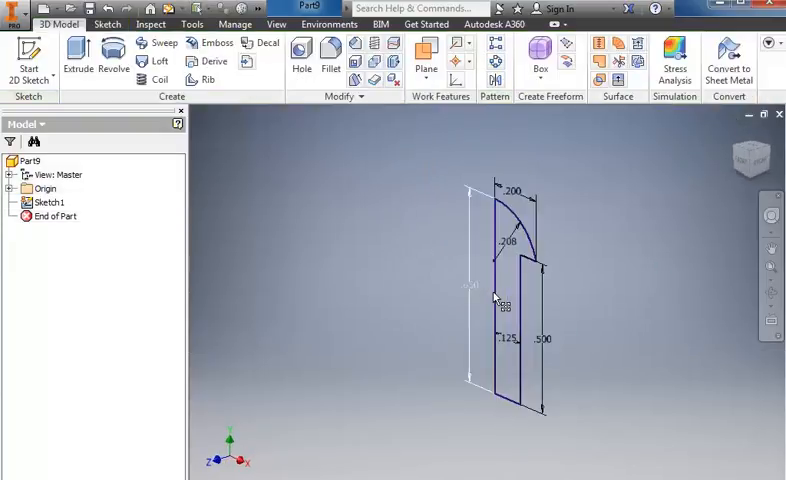
Revolve the profile a full 360 degrees around its axis to form Revolution1
left_click(113, 60)
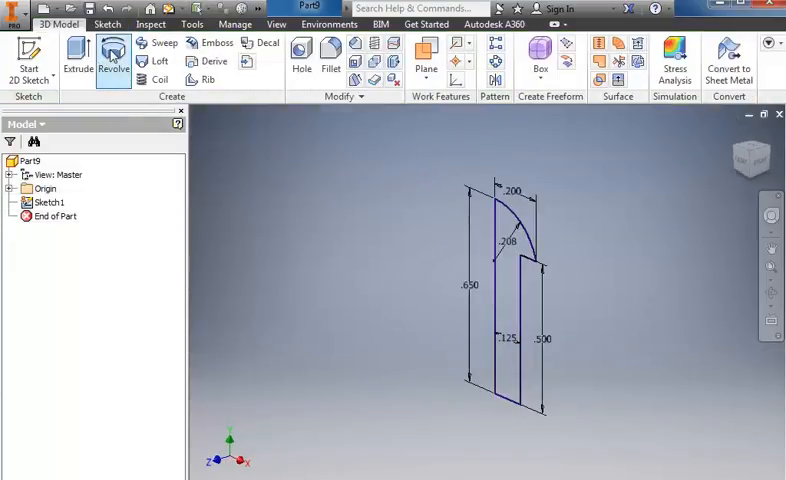
left_click(113, 57)
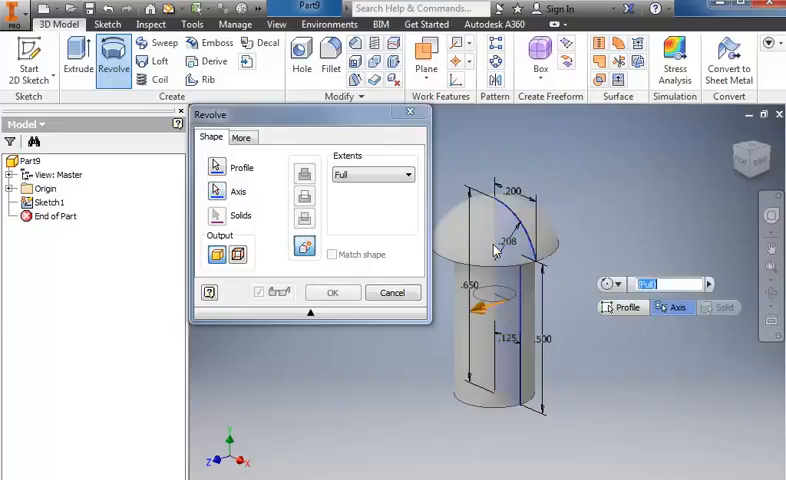
left_click(332, 292)
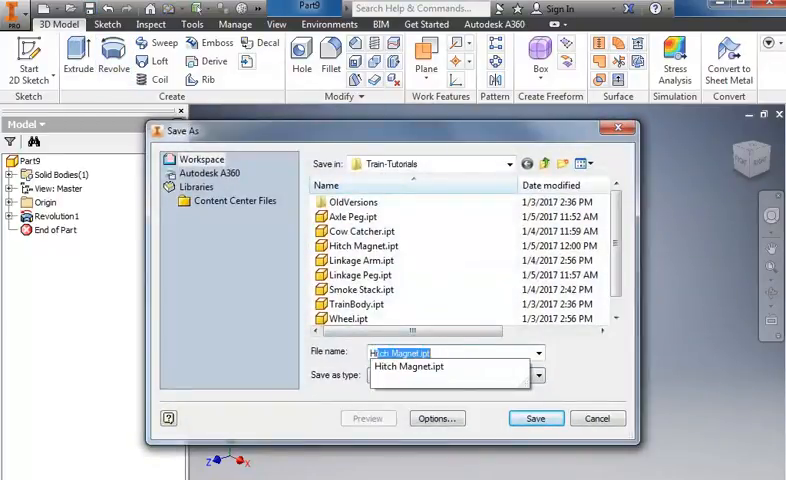
Save the part as 'Hitch Peg' in the Train-Tutorials folder
type("Hitch Peg")
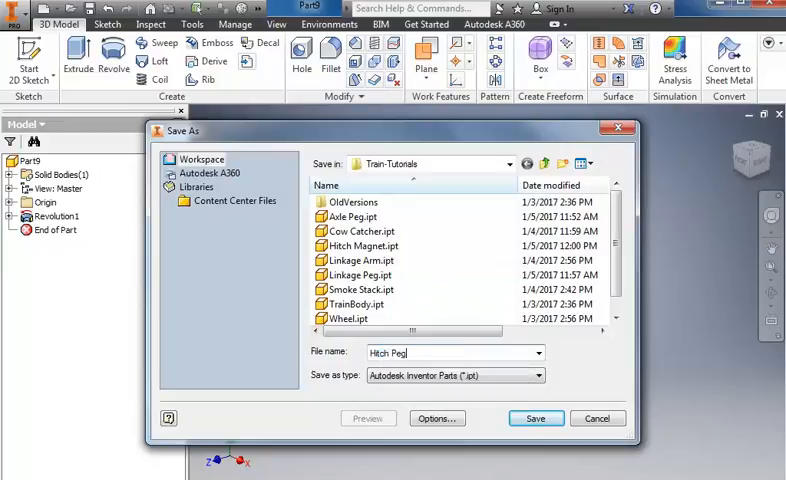
left_click(536, 418)
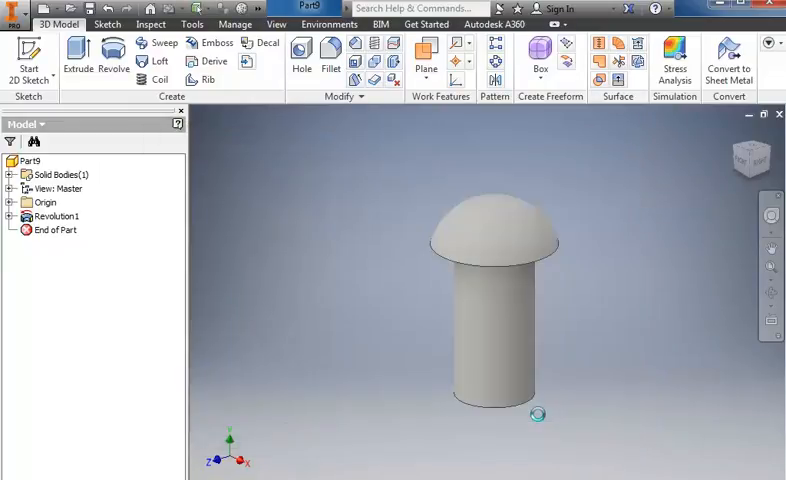